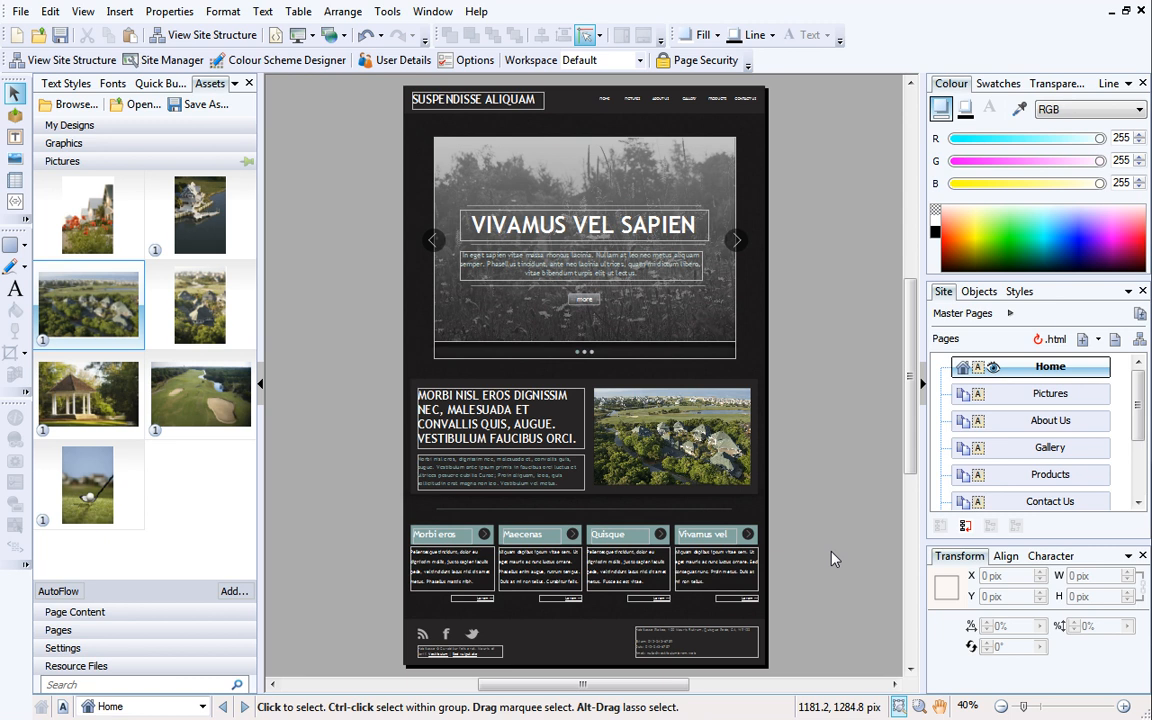
{"action": "mouse_move", "coordinate": [878, 520]}
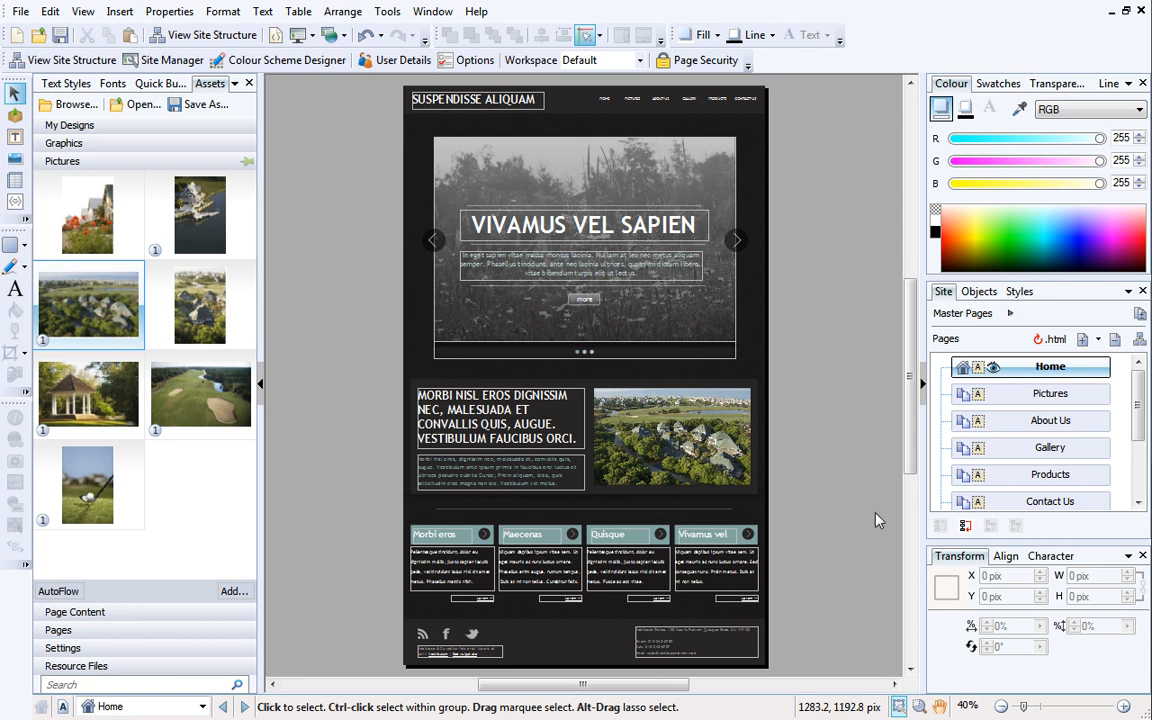
- Switch from the Home page to the Pictures page with its four framed photos
{"action": "left_click", "coordinate": [1050, 392]}
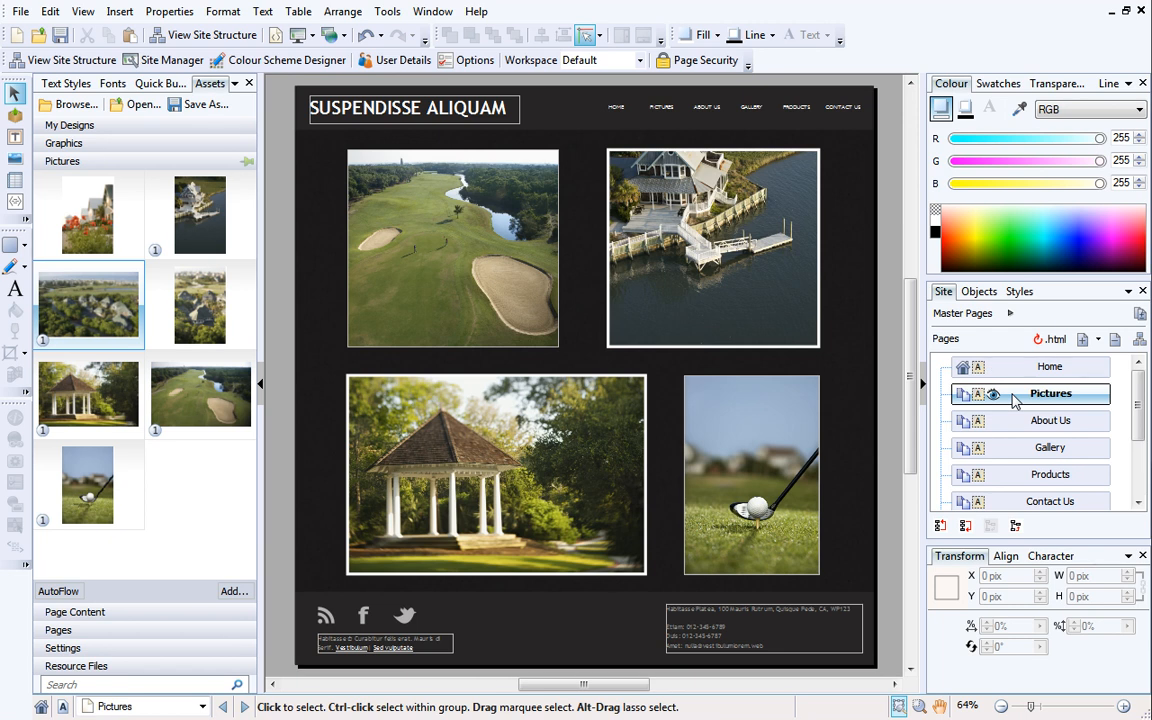
{"action": "mouse_move", "coordinate": [852, 362]}
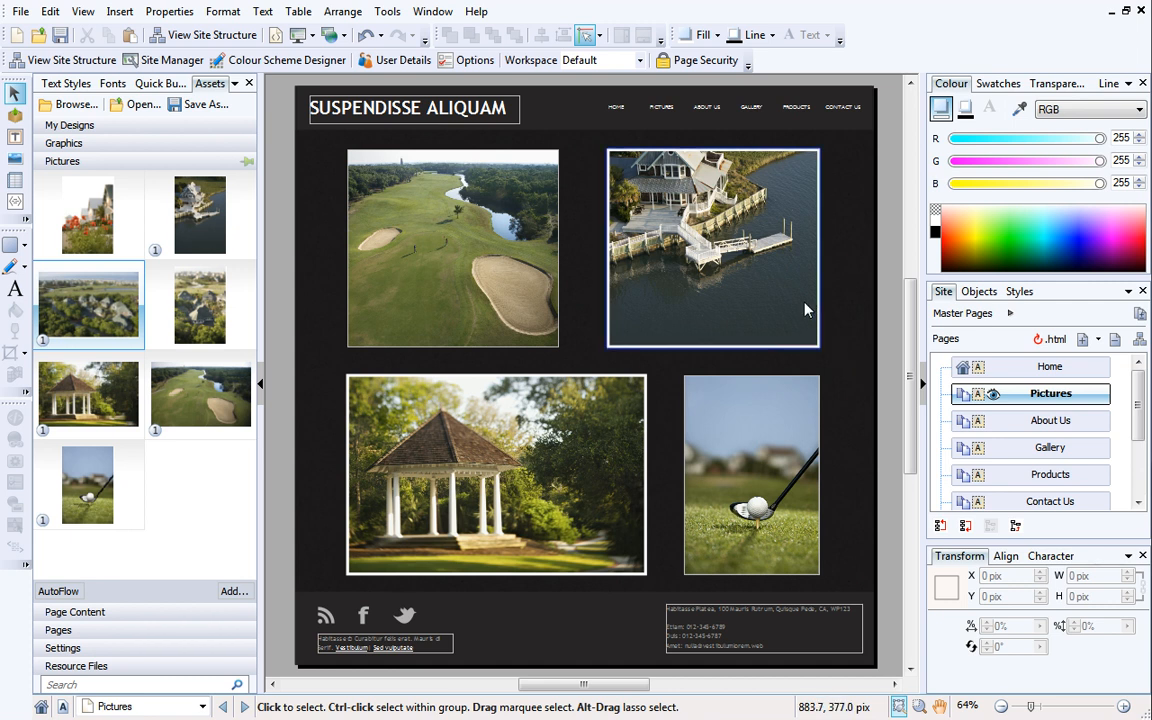
{"action": "mouse_move", "coordinate": [716, 172]}
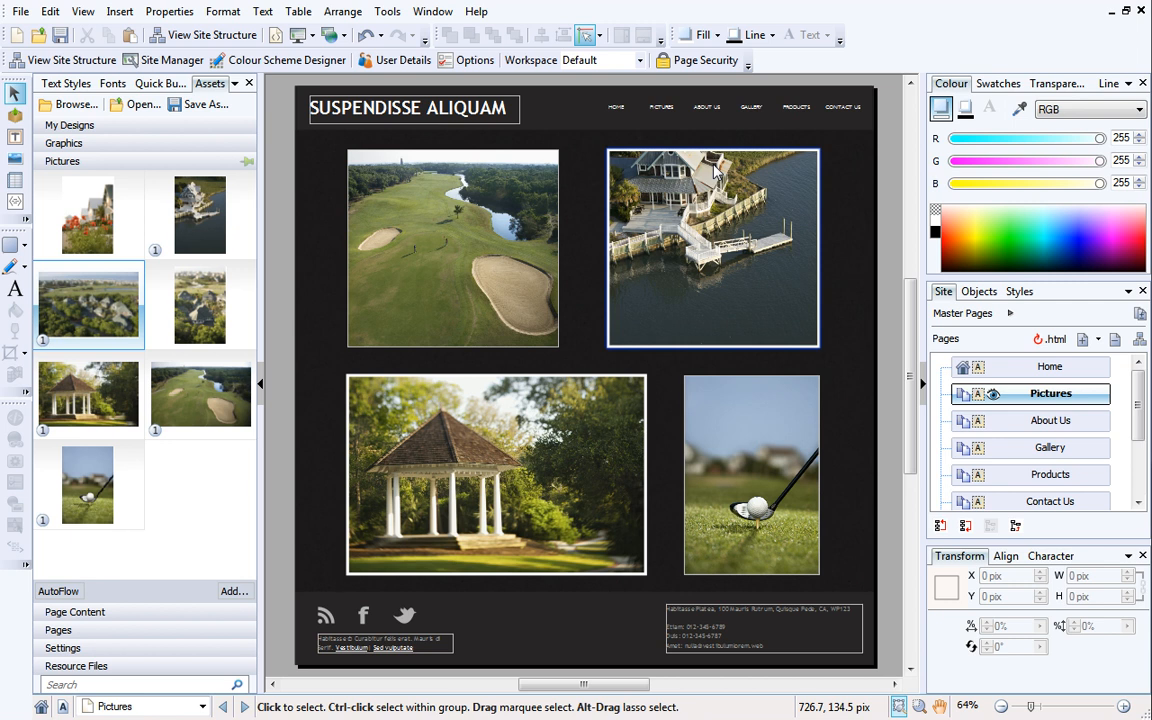
{"action": "mouse_move", "coordinate": [720, 168]}
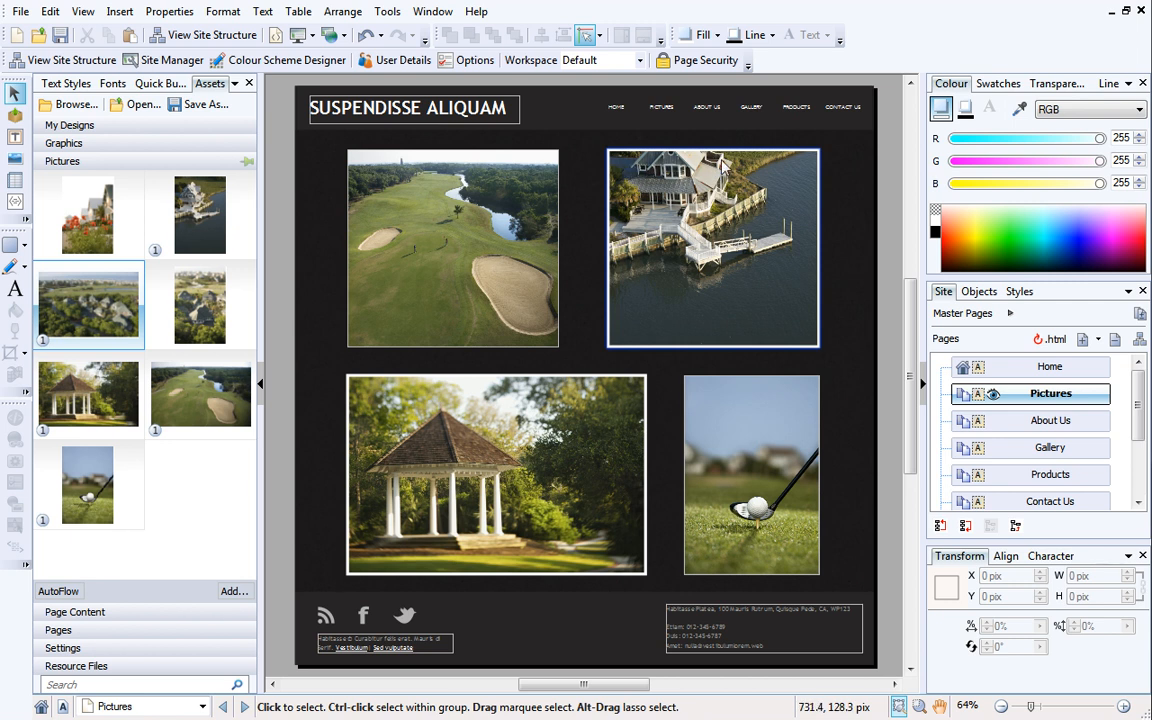
{"action": "mouse_move", "coordinate": [730, 168]}
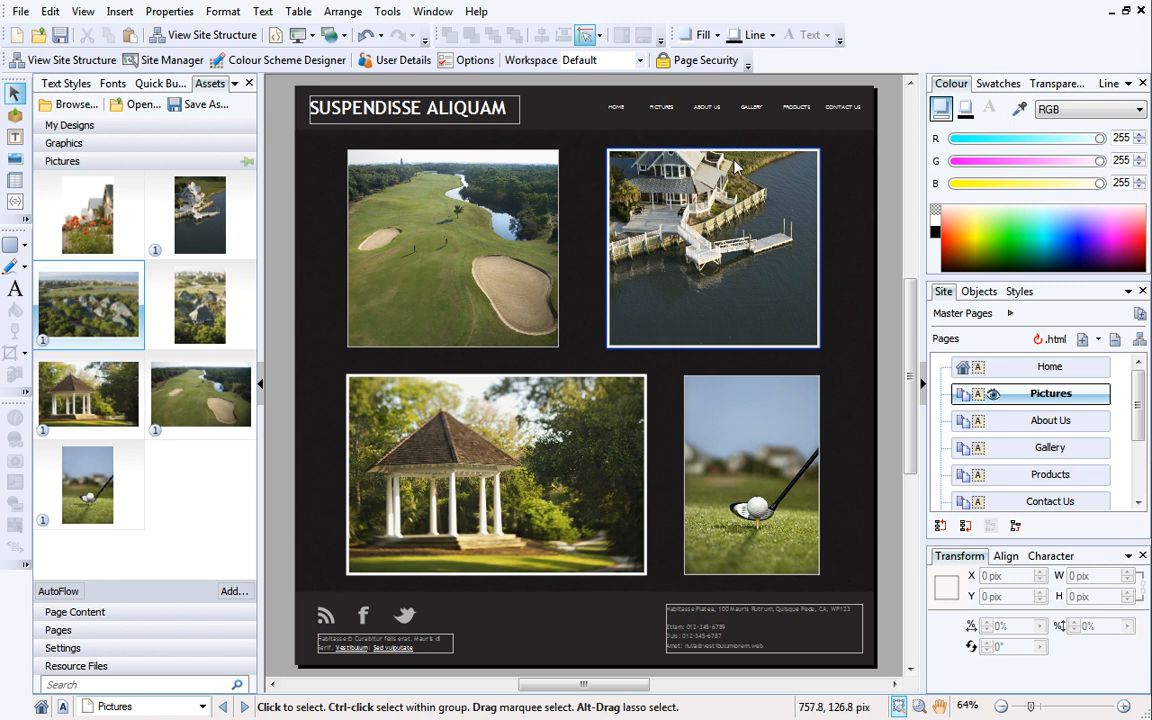
{"action": "mouse_move", "coordinate": [736, 168]}
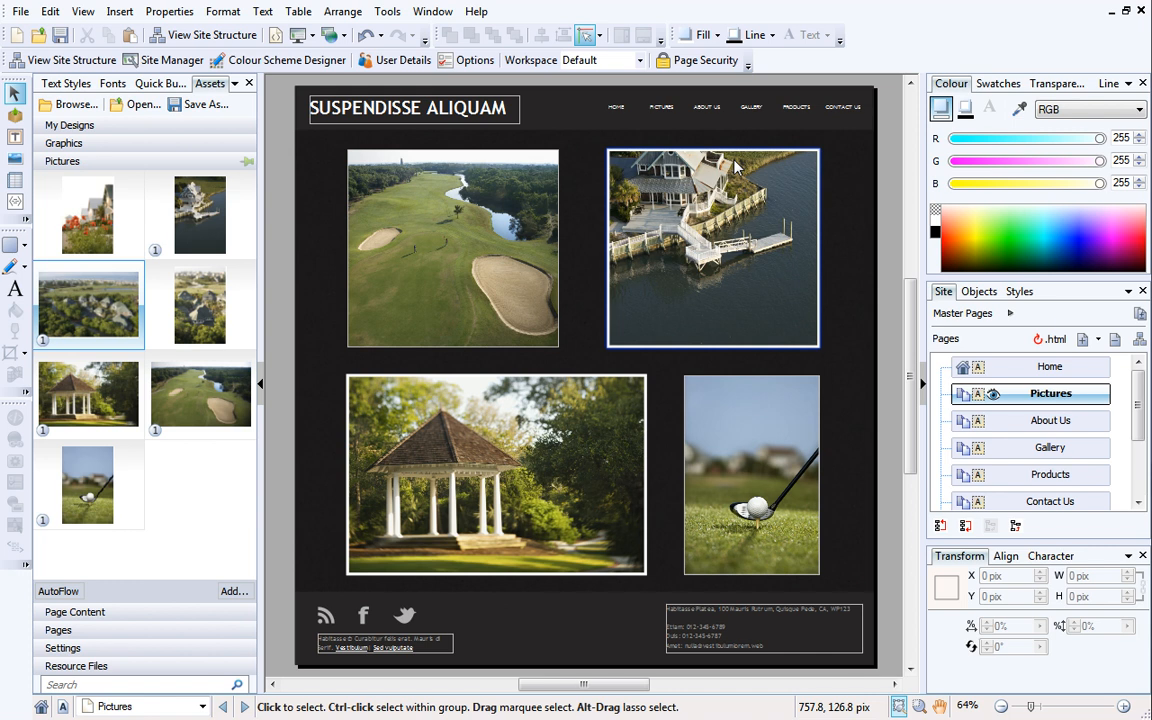
{"action": "mouse_move", "coordinate": [724, 176]}
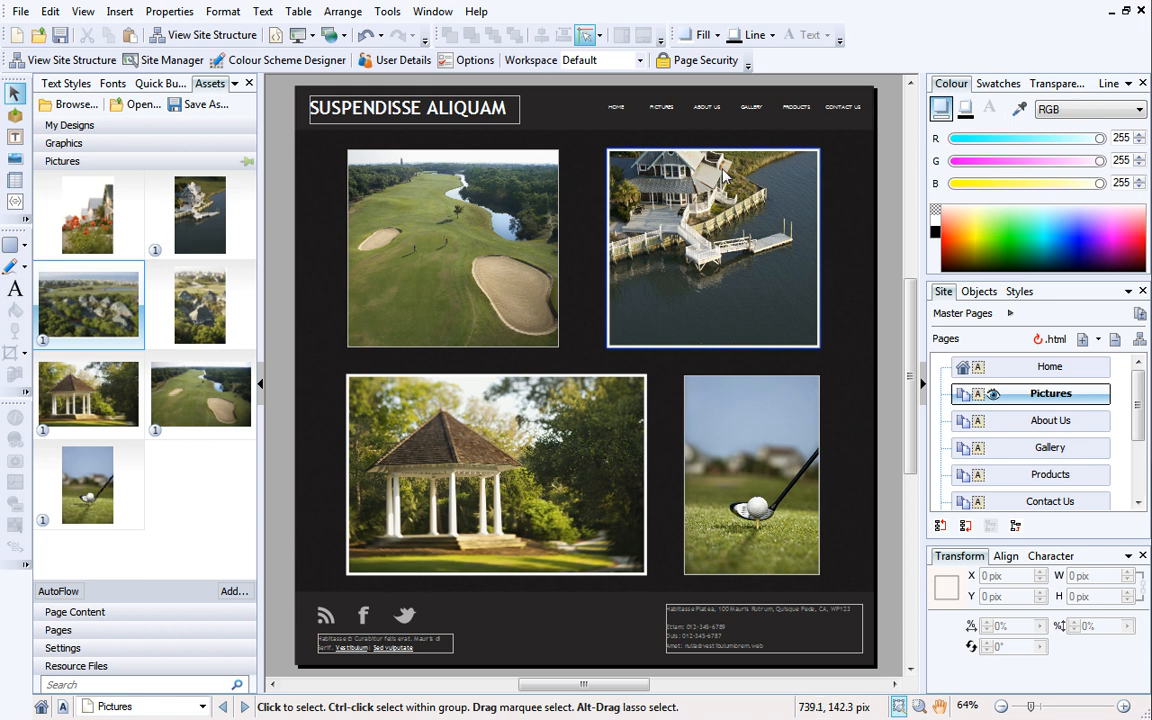
- Select the golf course photo so it becomes the active linked image for editing
{"action": "left_click", "coordinate": [452, 248]}
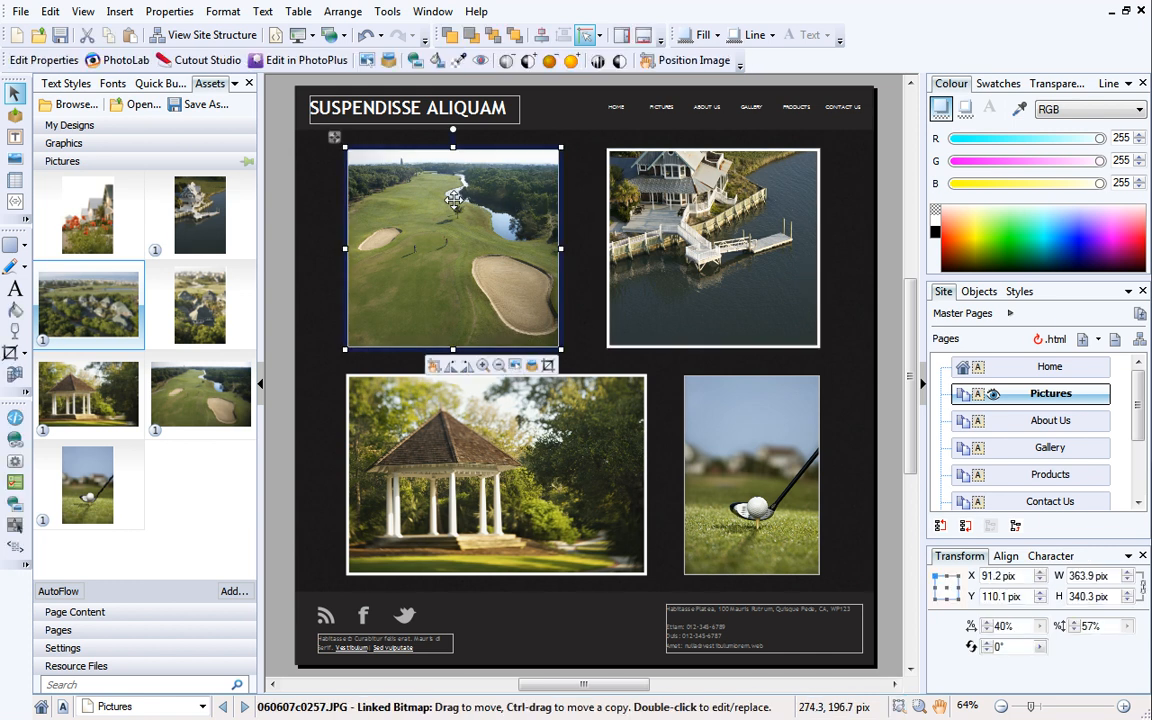
{"action": "mouse_move", "coordinate": [412, 300]}
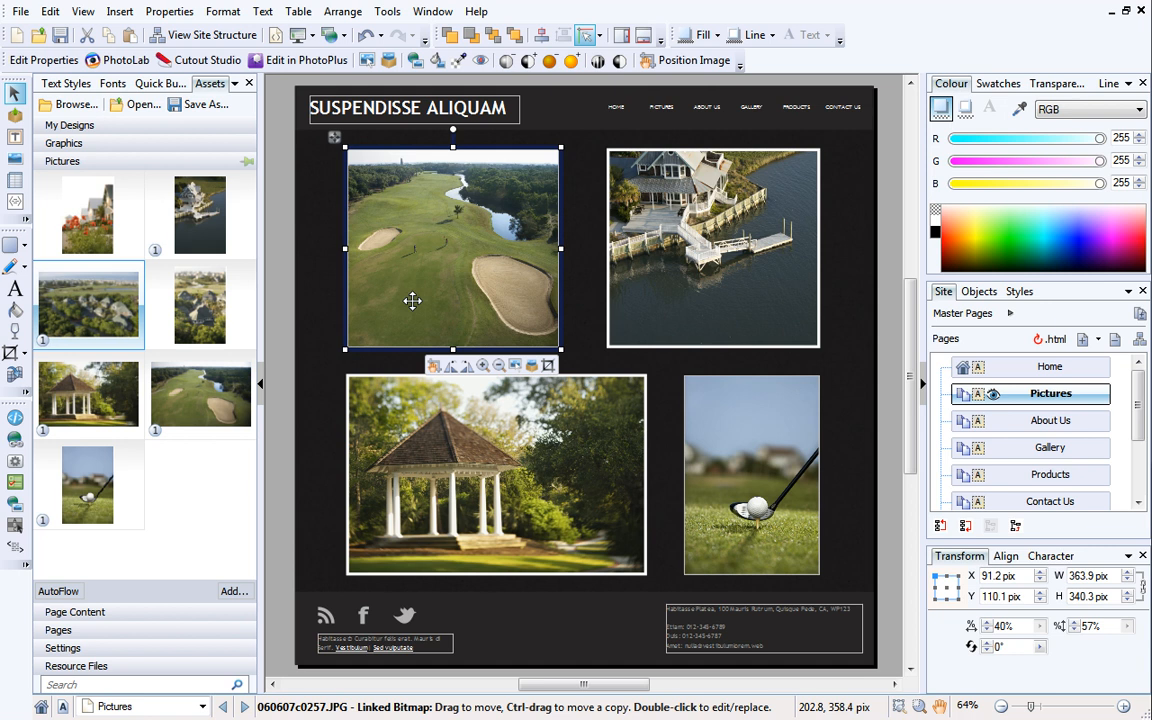
{"action": "mouse_move", "coordinate": [560, 390]}
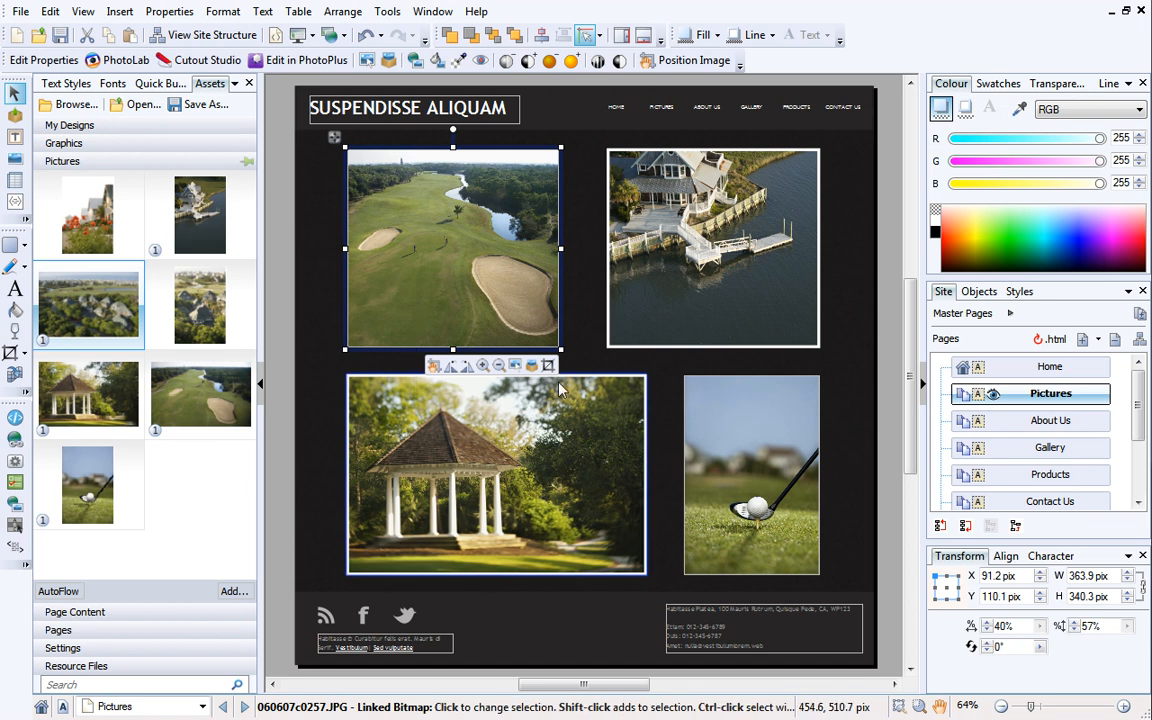
{"action": "mouse_move", "coordinate": [440, 384]}
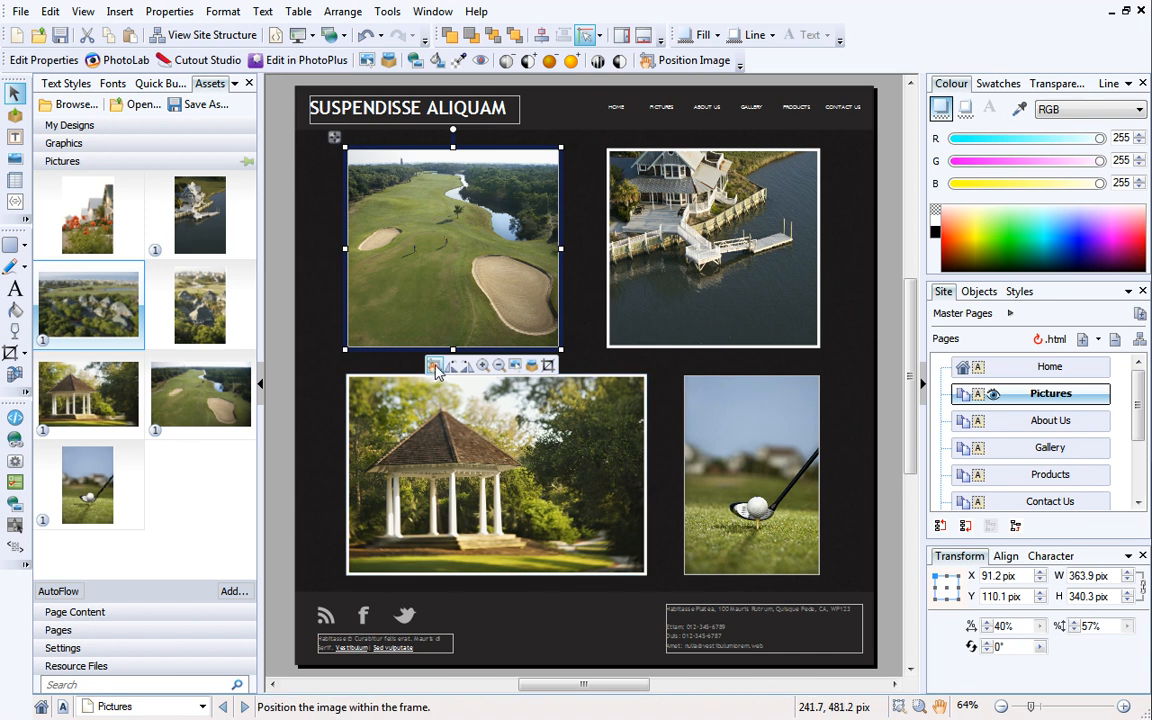
{"action": "mouse_move", "coordinate": [434, 364]}
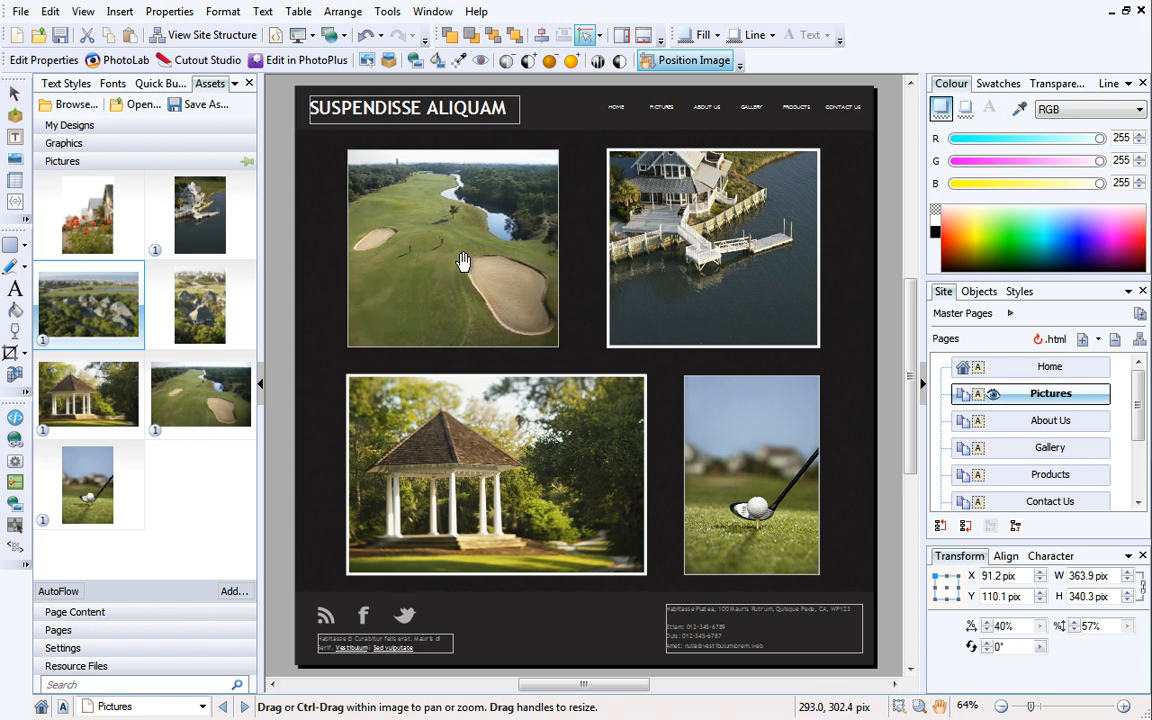
- Zoom the aerial house photo in on the house, rotate it a quarter turn and back
{"action": "left_click", "coordinate": [712, 248]}
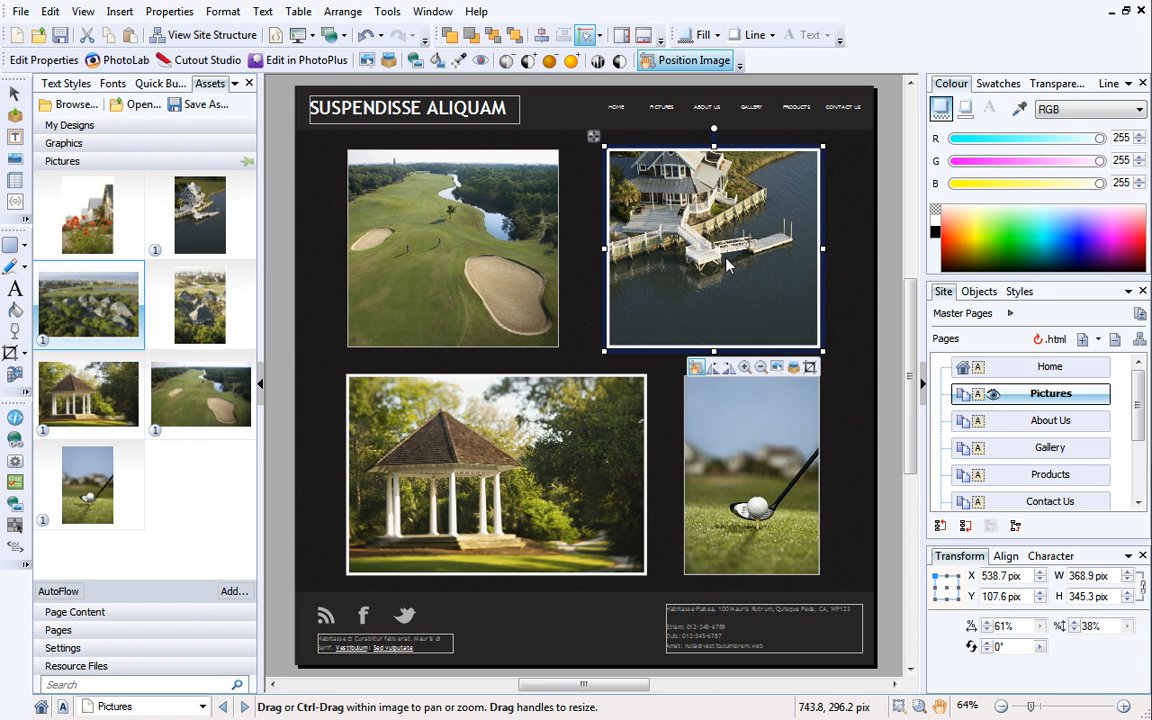
{"action": "mouse_move", "coordinate": [744, 368]}
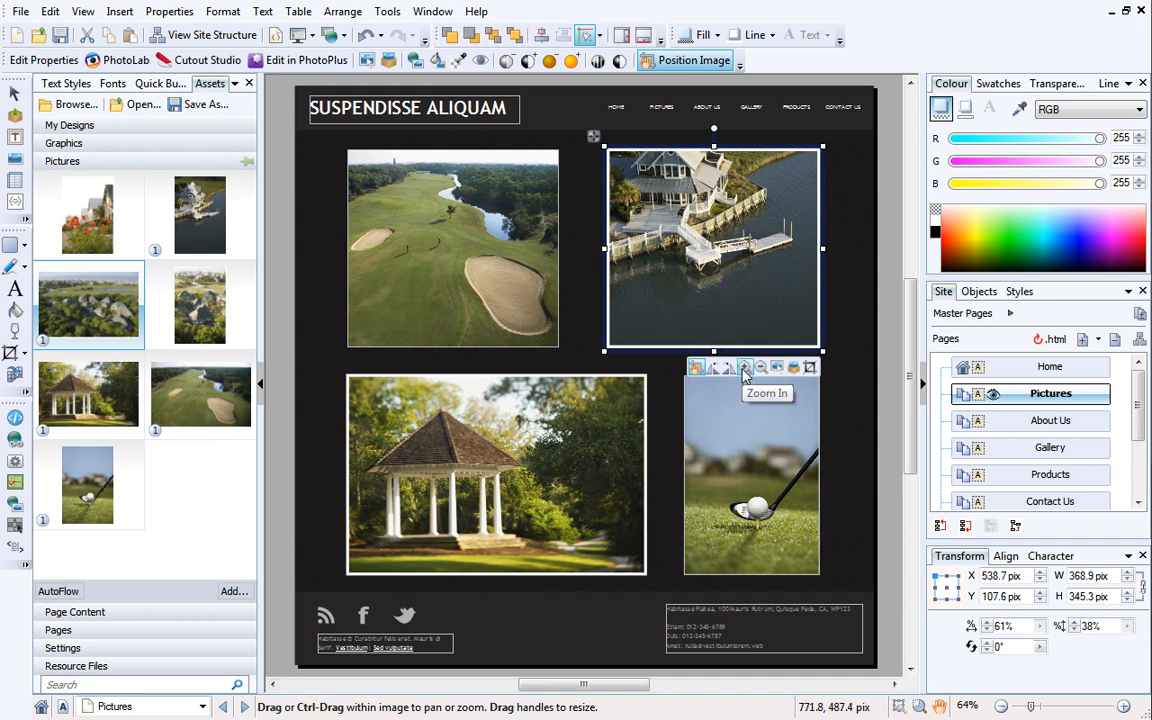
{"action": "left_click", "coordinate": [744, 368]}
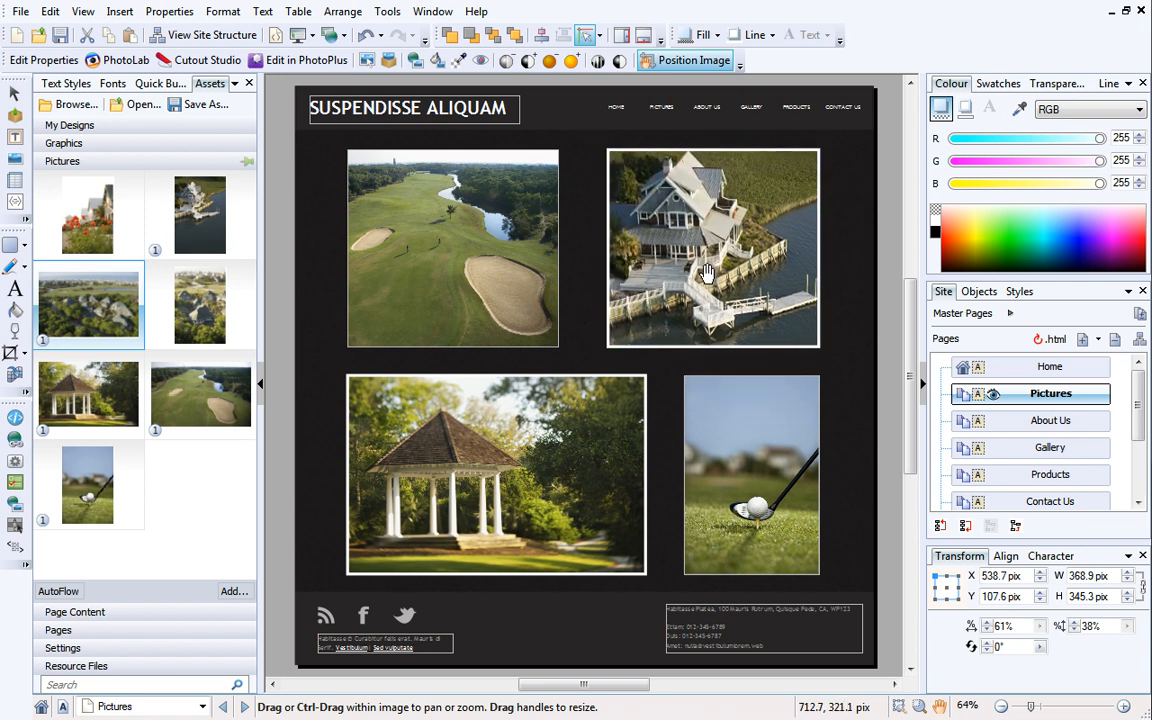
{"action": "left_click", "coordinate": [712, 248]}
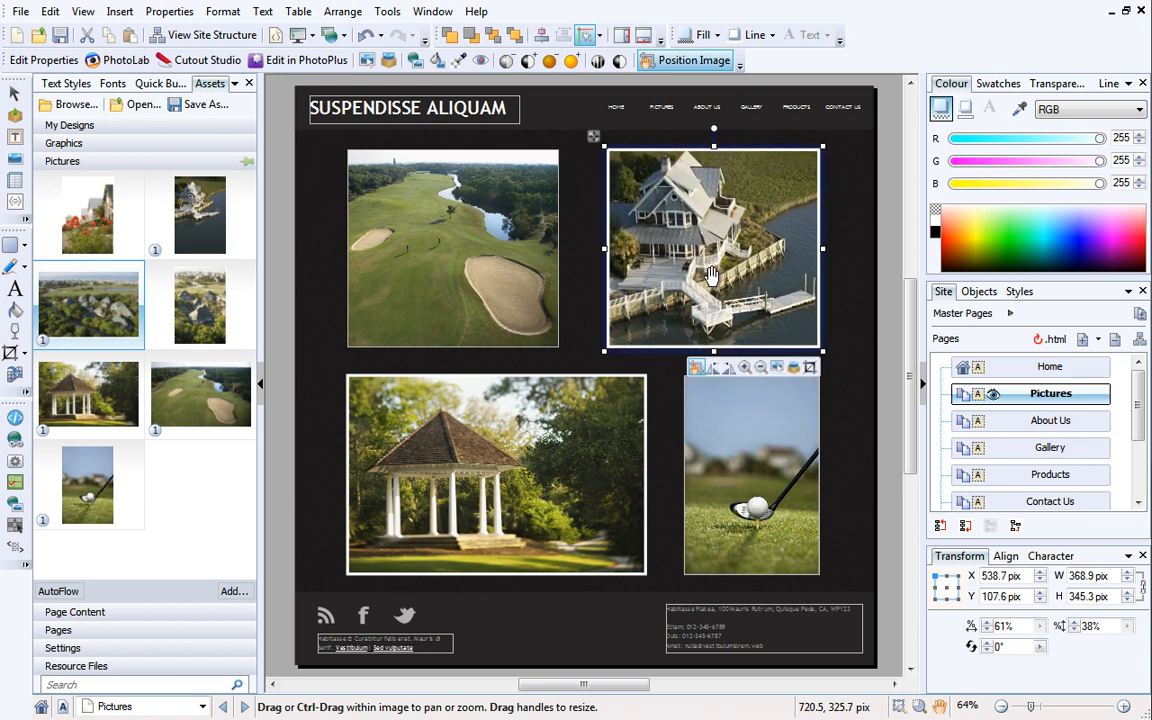
{"action": "mouse_move", "coordinate": [728, 368]}
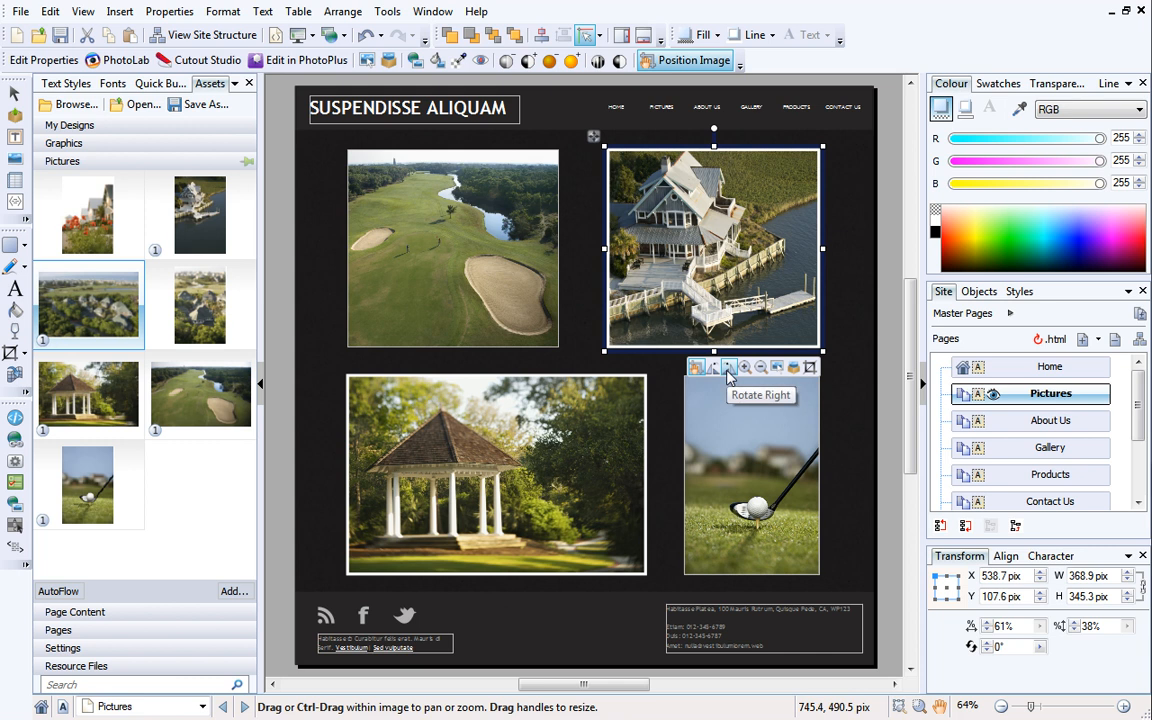
{"action": "left_click", "coordinate": [696, 368]}
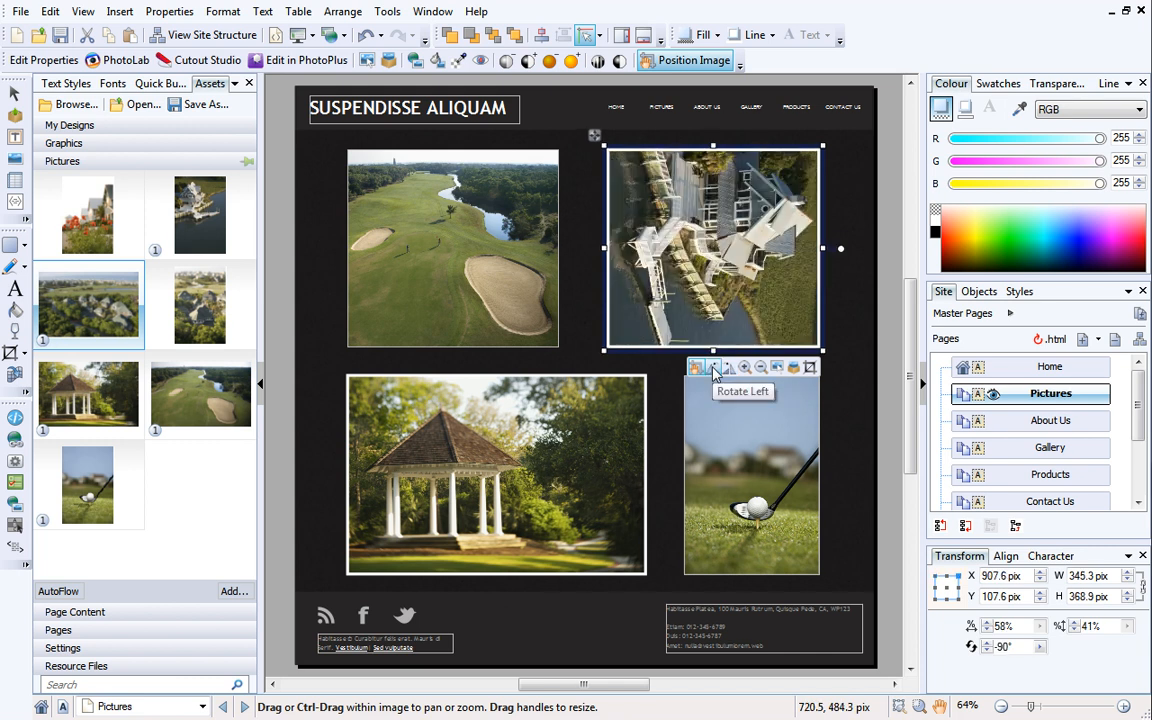
{"action": "left_click", "coordinate": [712, 368]}
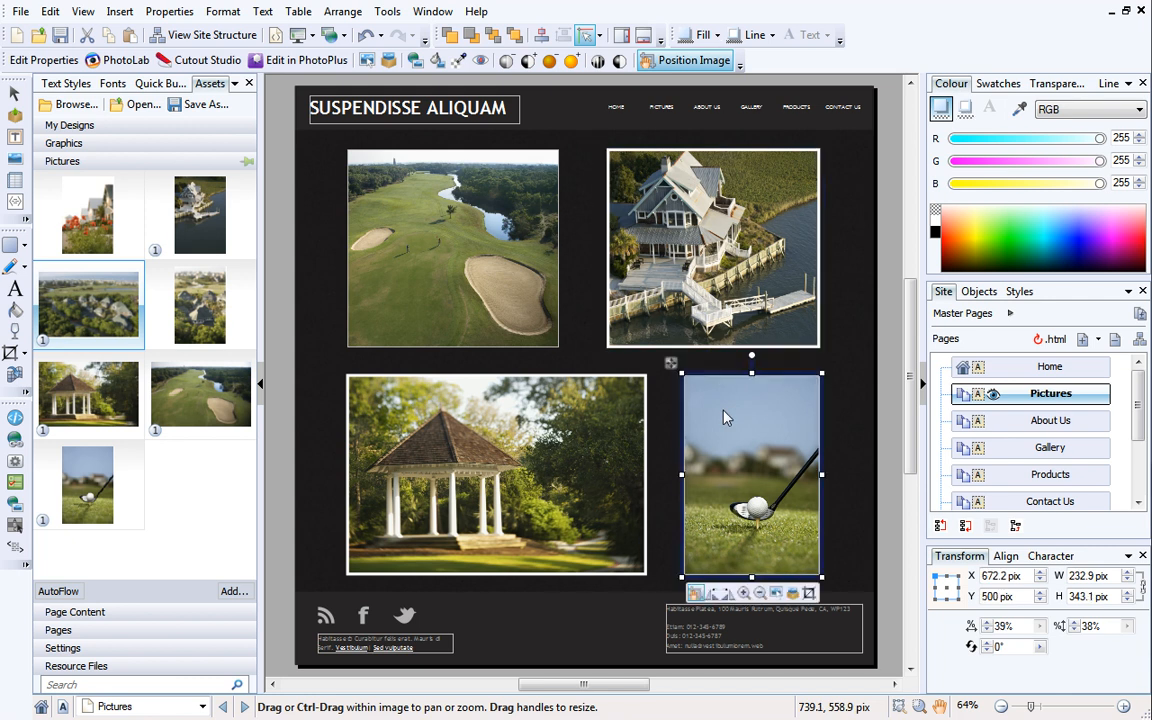
{"action": "mouse_move", "coordinate": [744, 592]}
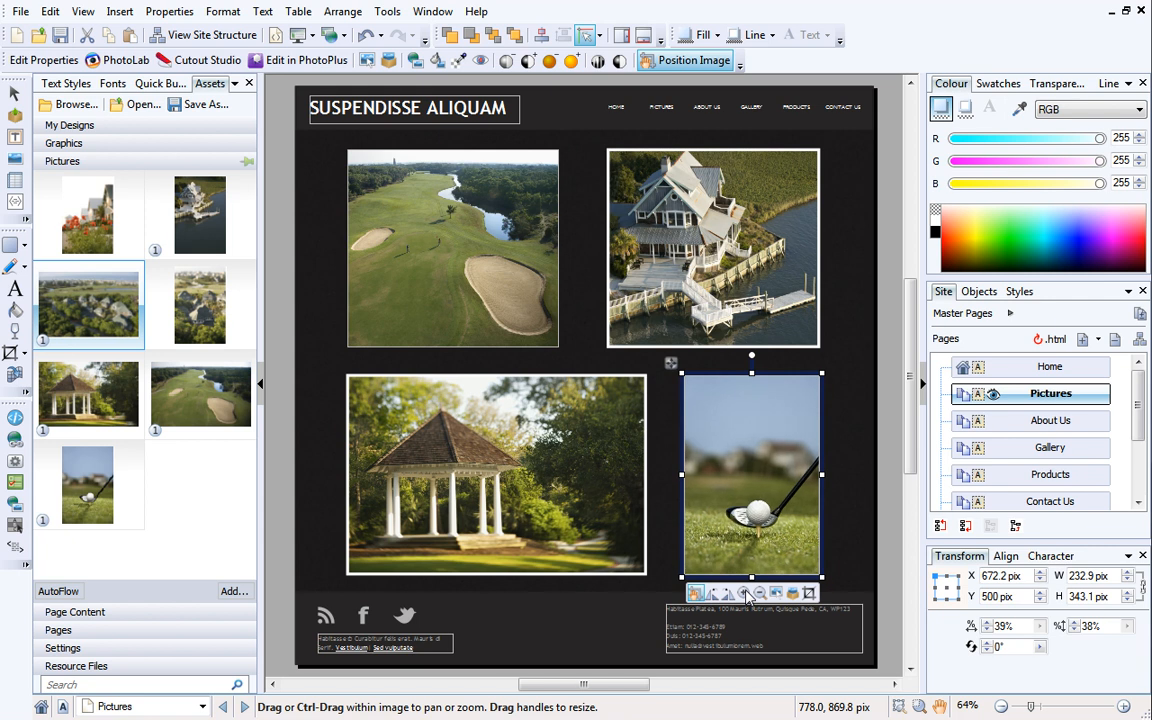
{"action": "mouse_move", "coordinate": [760, 592]}
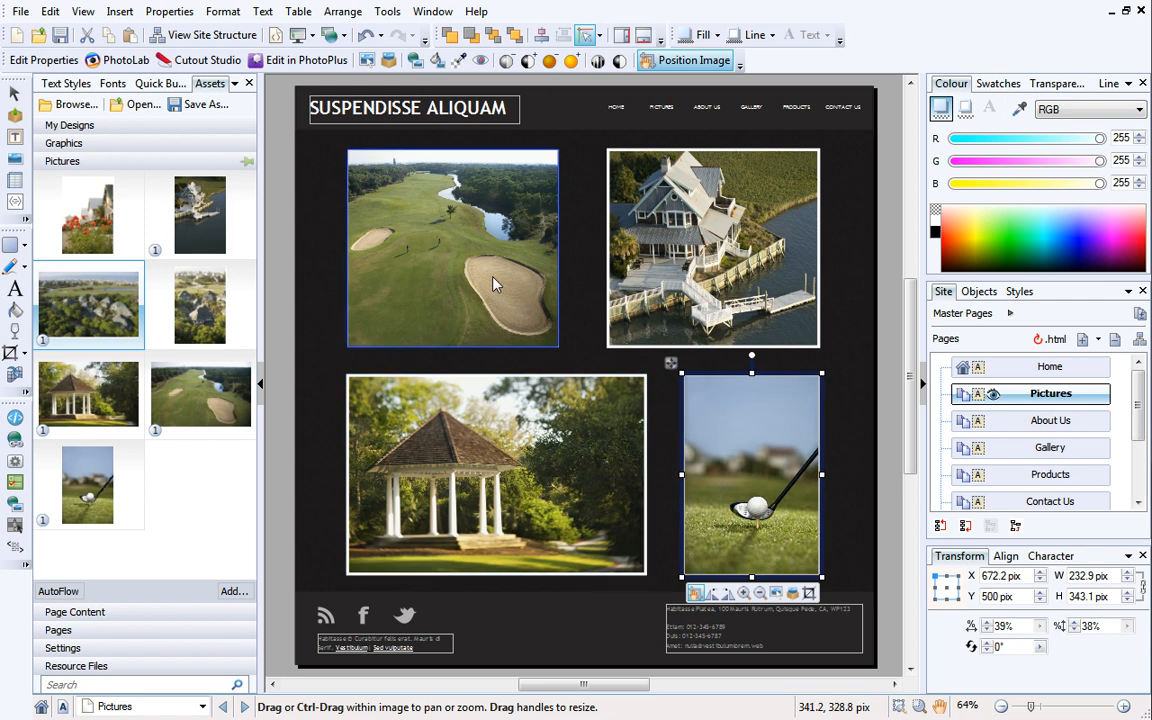
- Replace the golf course photo with 060510a0078.JPG, the red flowers and houses picture
{"action": "left_click", "coordinate": [452, 248]}
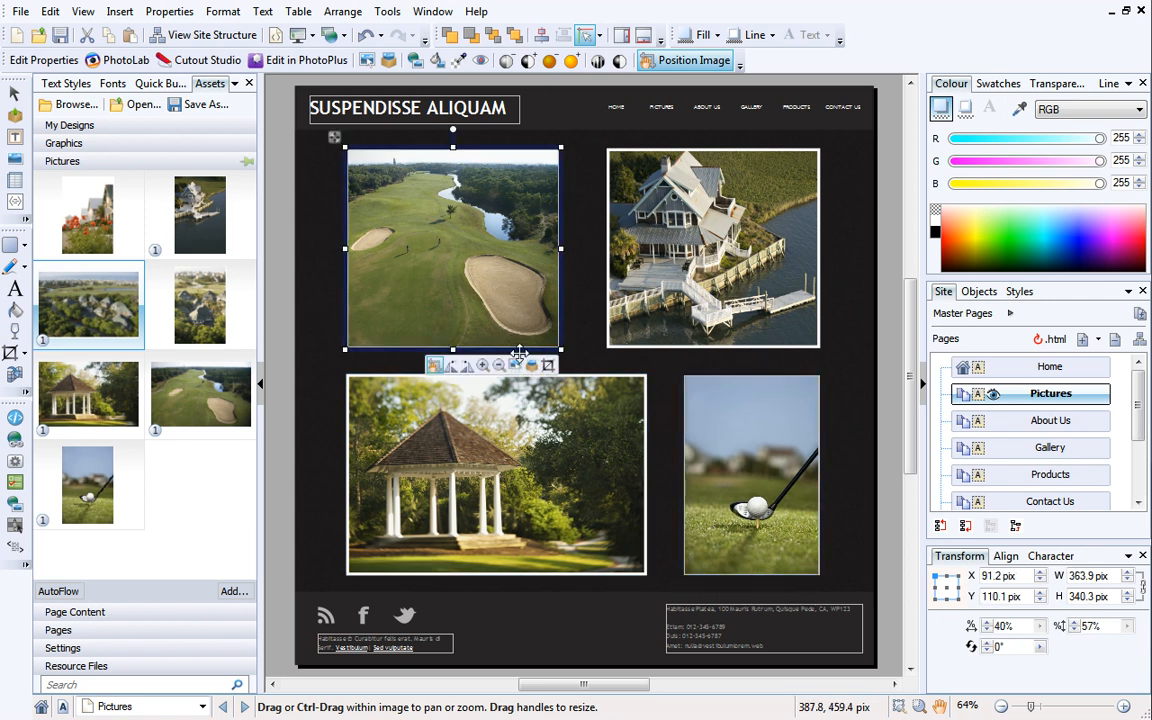
{"action": "mouse_move", "coordinate": [516, 364]}
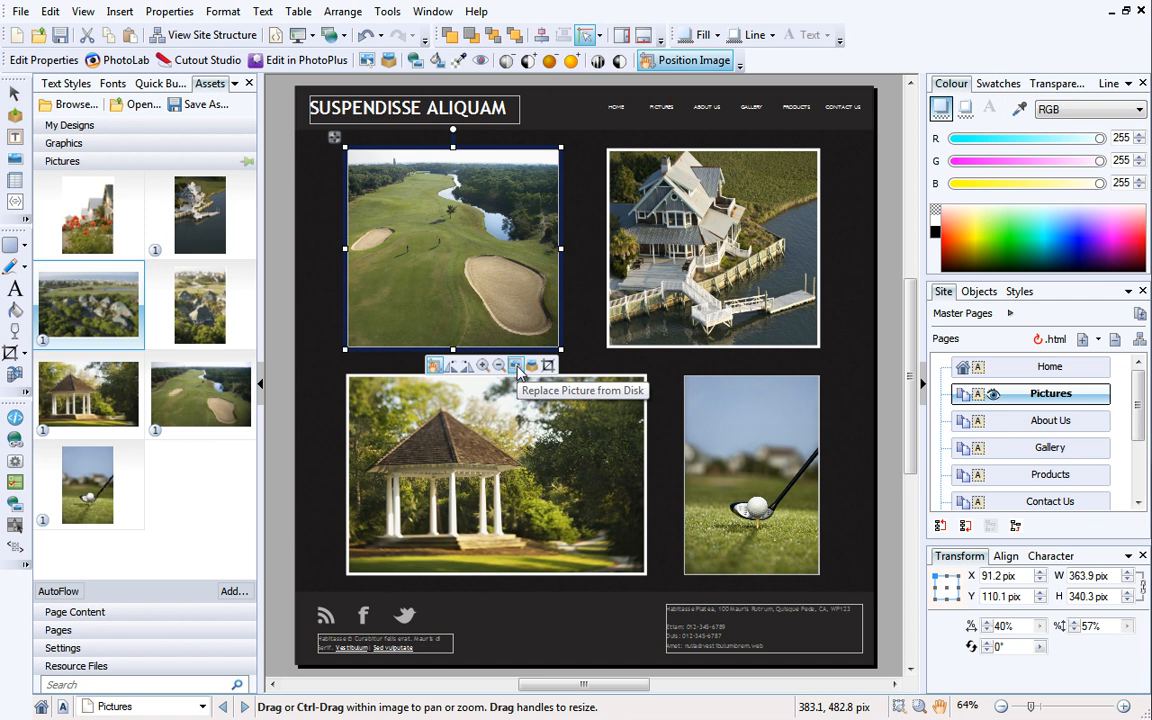
{"action": "left_click", "coordinate": [516, 364]}
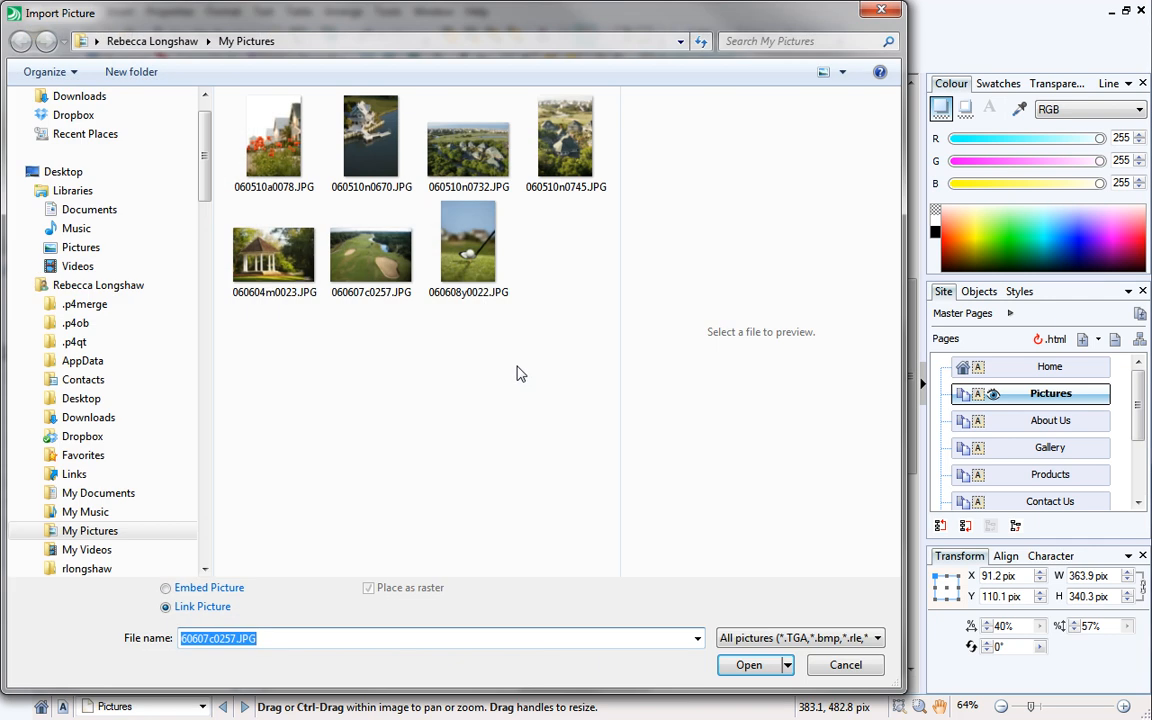
{"action": "left_click", "coordinate": [274, 140]}
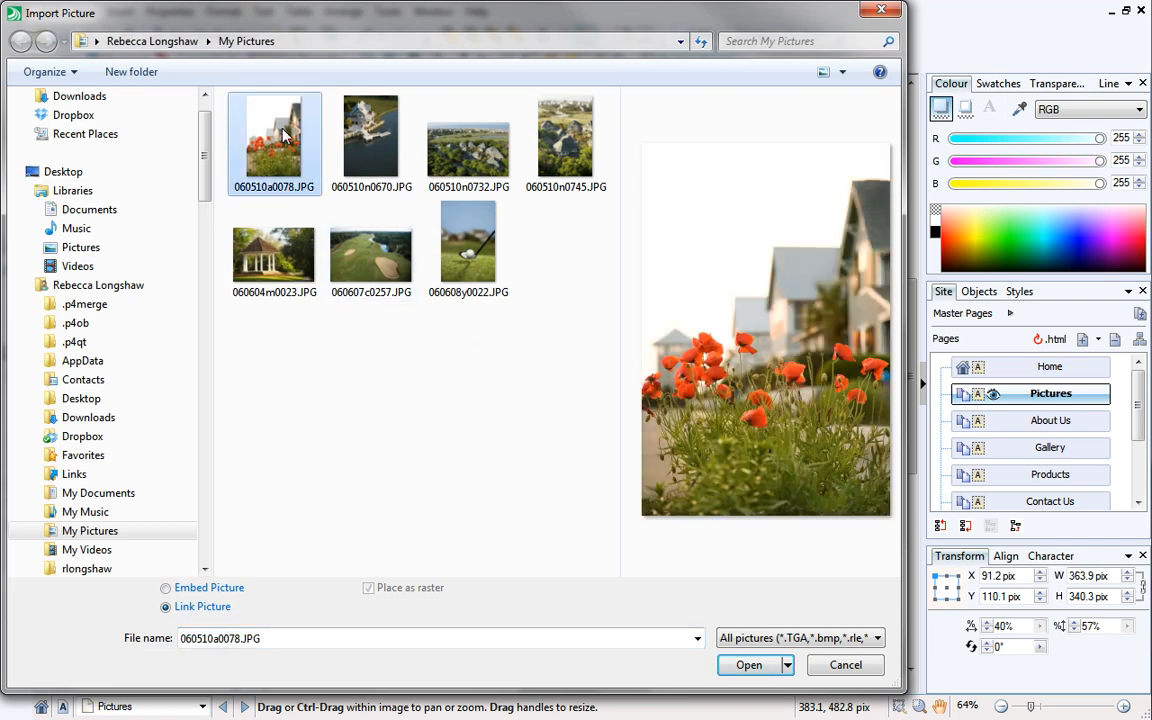
{"action": "left_click", "coordinate": [748, 664]}
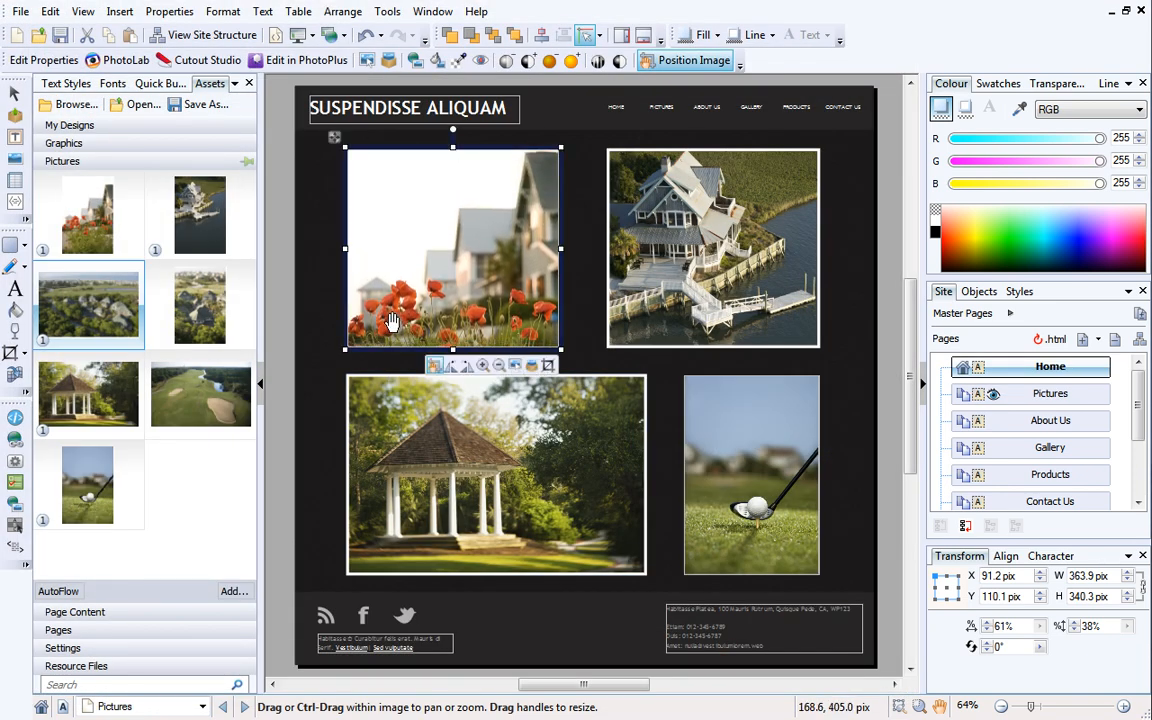
{"action": "left_click", "coordinate": [496, 474]}
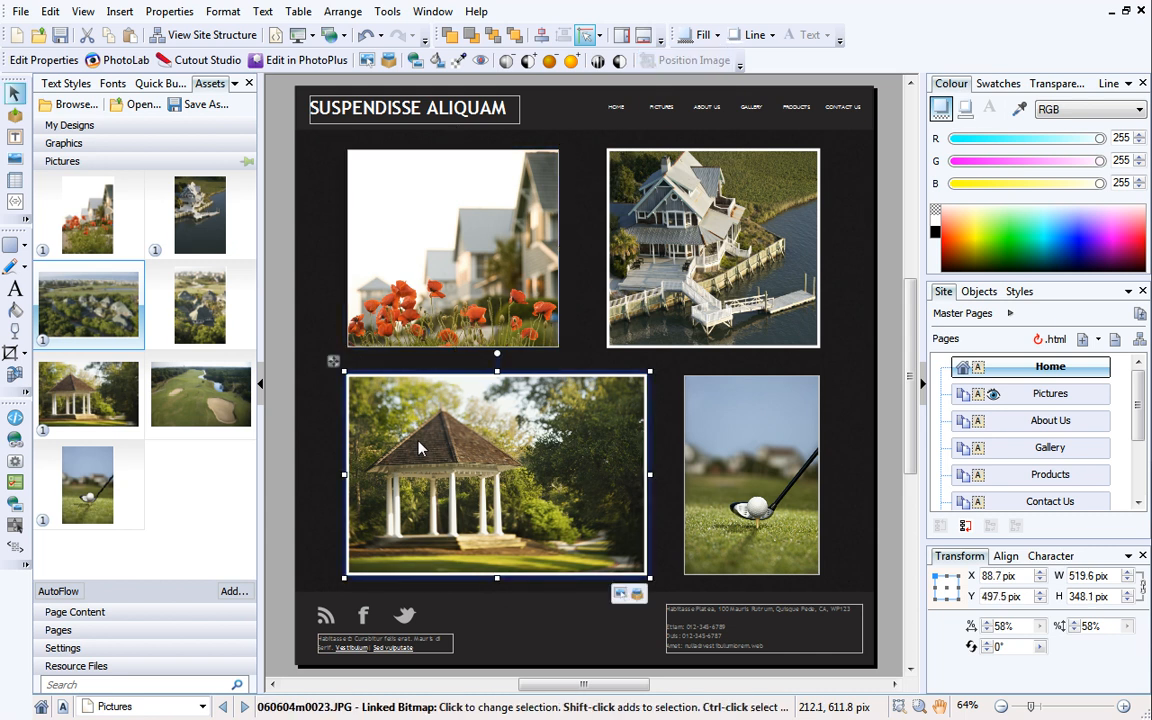
{"action": "mouse_move", "coordinate": [612, 616]}
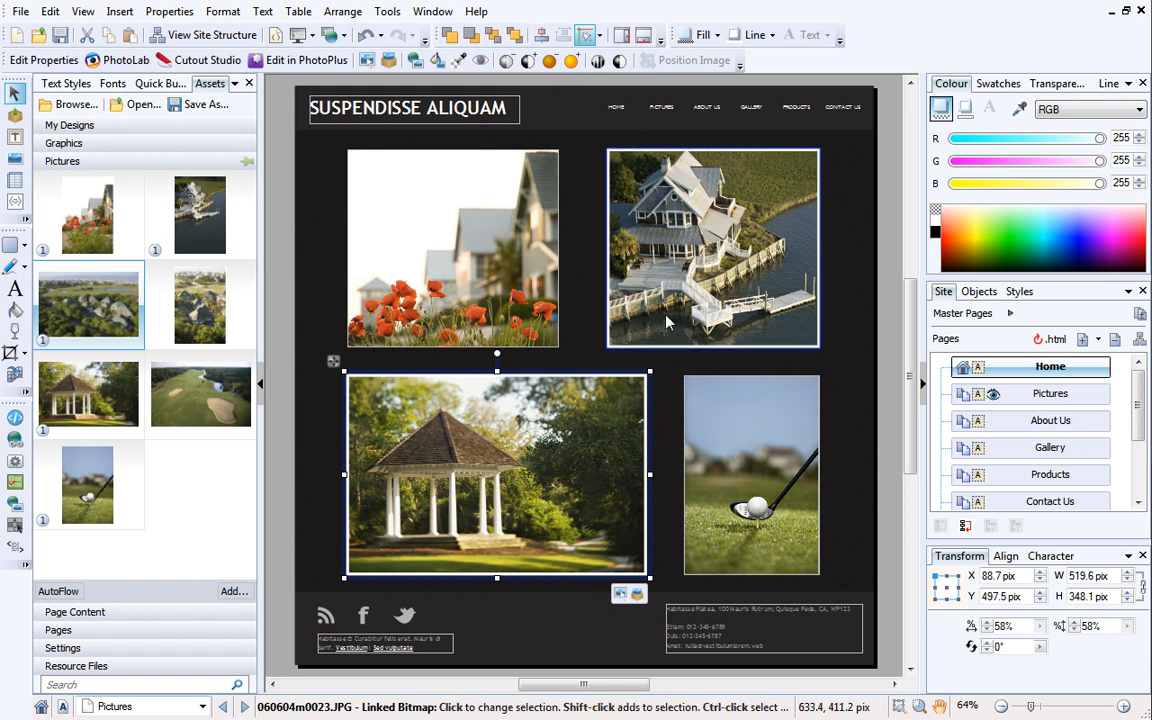
- Set the house photo's Fit Picture to Frame scaling in Picture Frame Properties, then zoom it out
{"action": "left_click", "coordinate": [712, 248]}
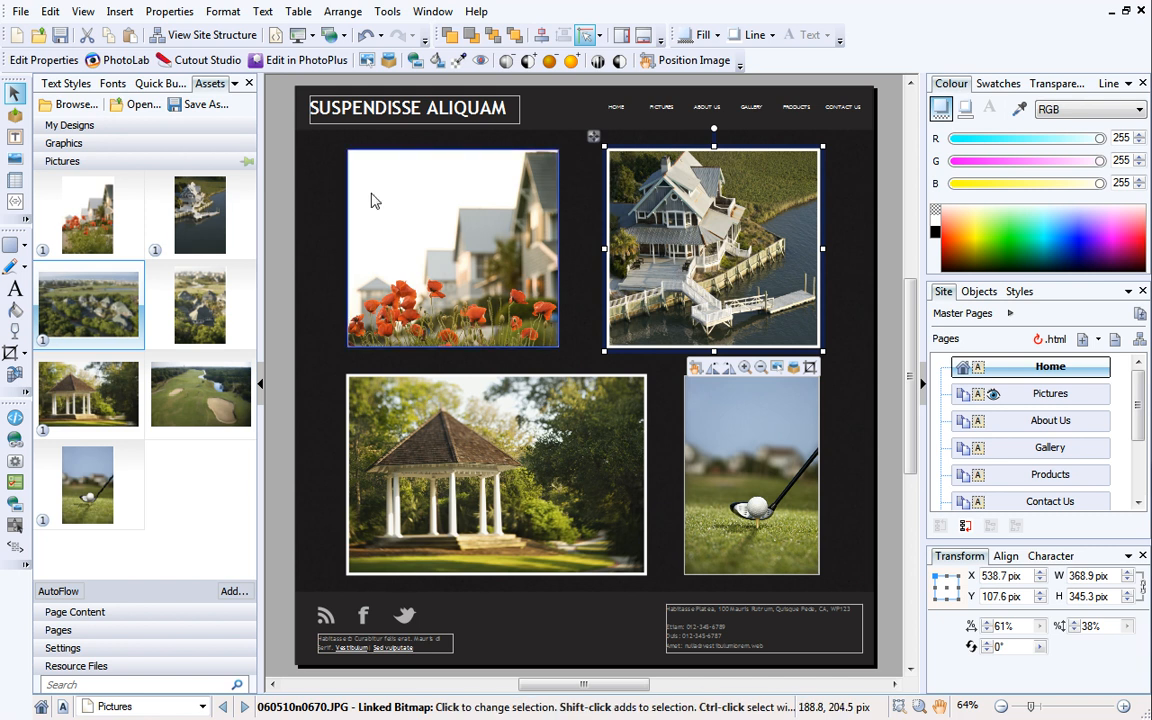
{"action": "mouse_move", "coordinate": [44, 60]}
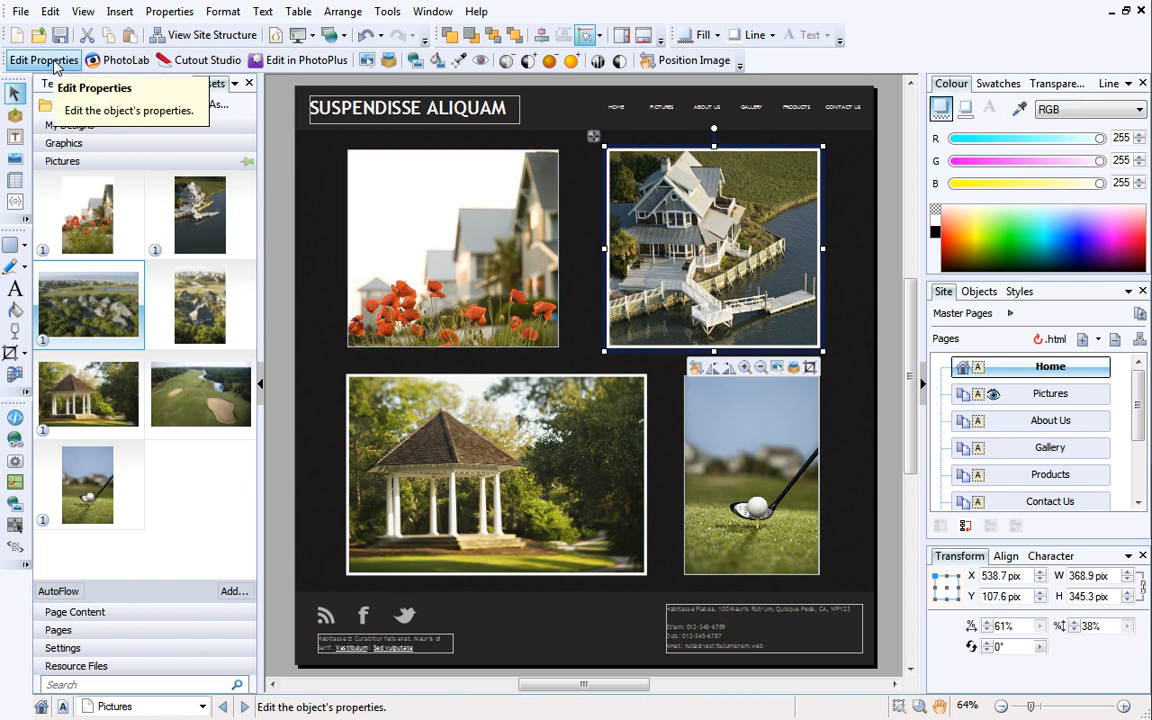
{"action": "left_click", "coordinate": [44, 60]}
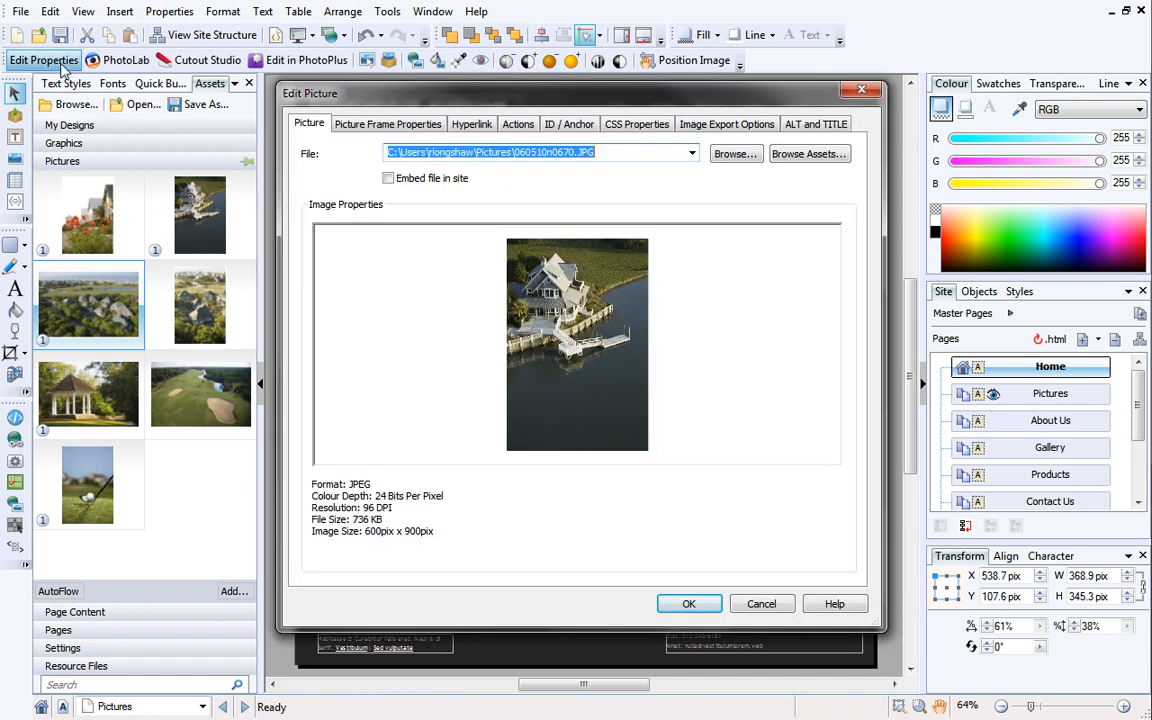
{"action": "left_click", "coordinate": [388, 124]}
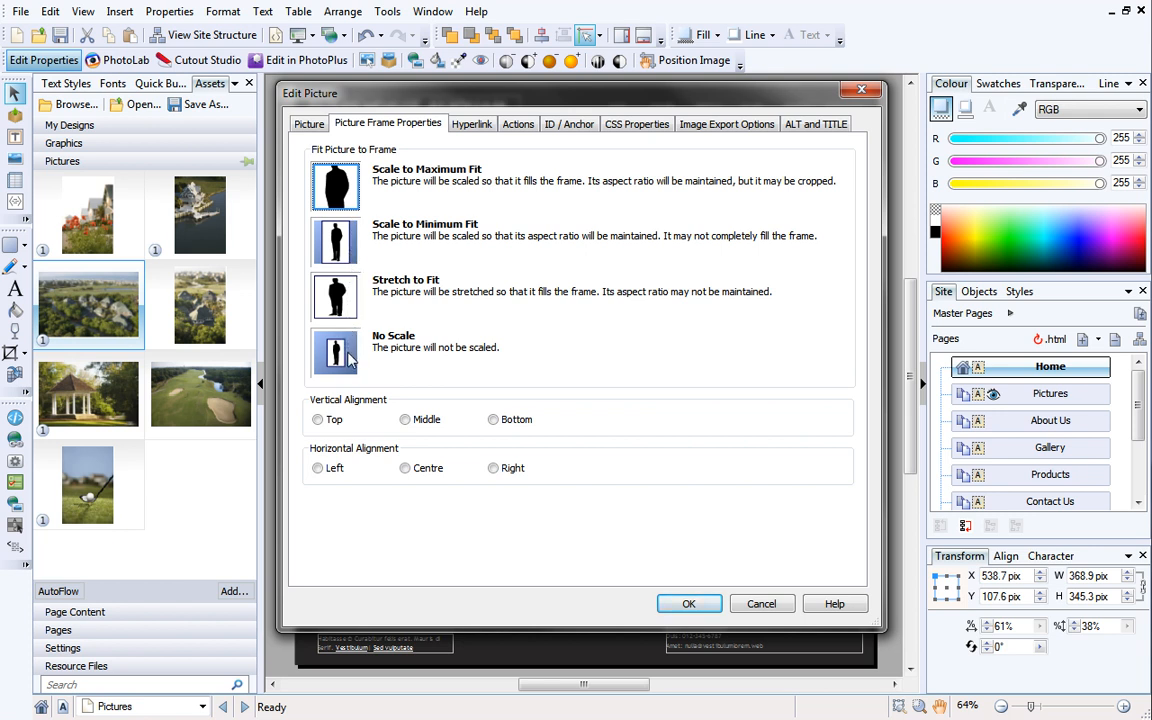
{"action": "mouse_move", "coordinate": [388, 244]}
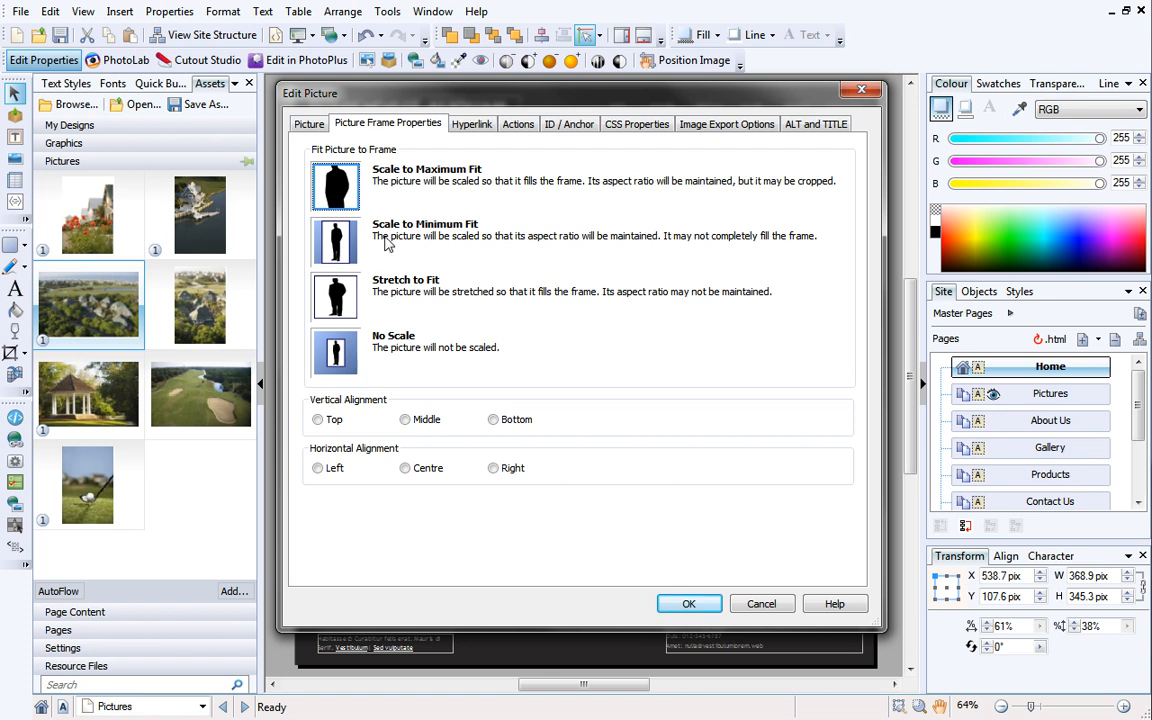
{"action": "mouse_move", "coordinate": [364, 236]}
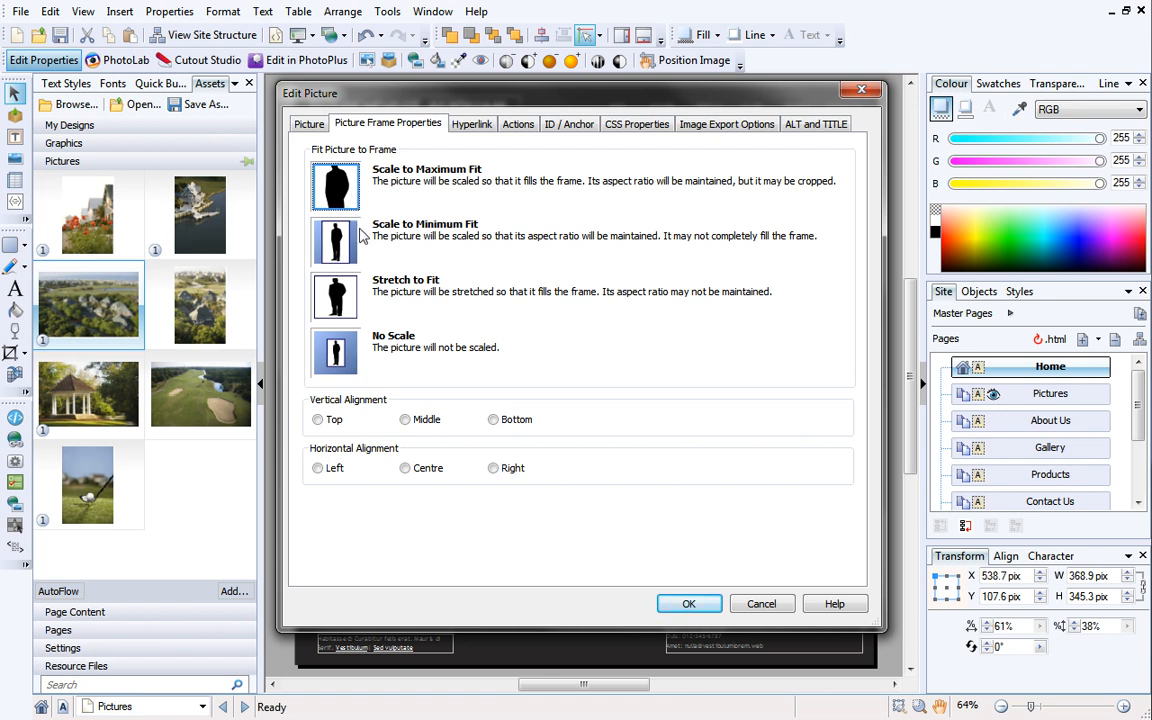
{"action": "mouse_move", "coordinate": [372, 432]}
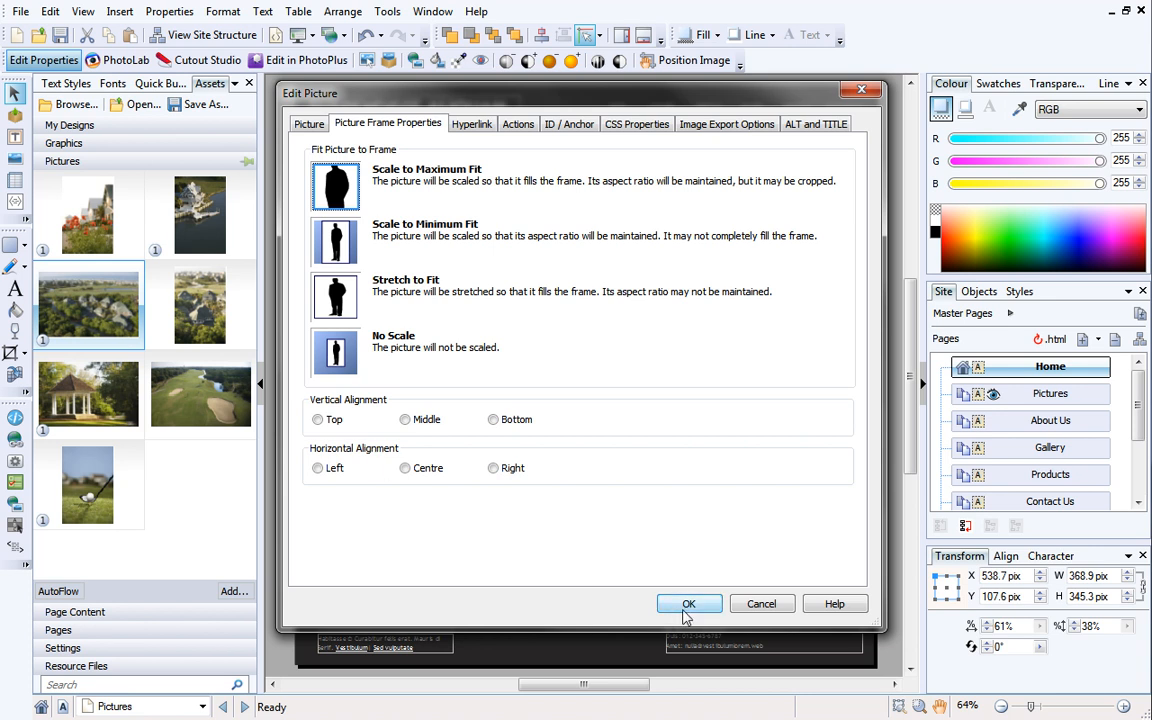
{"action": "left_click", "coordinate": [688, 604]}
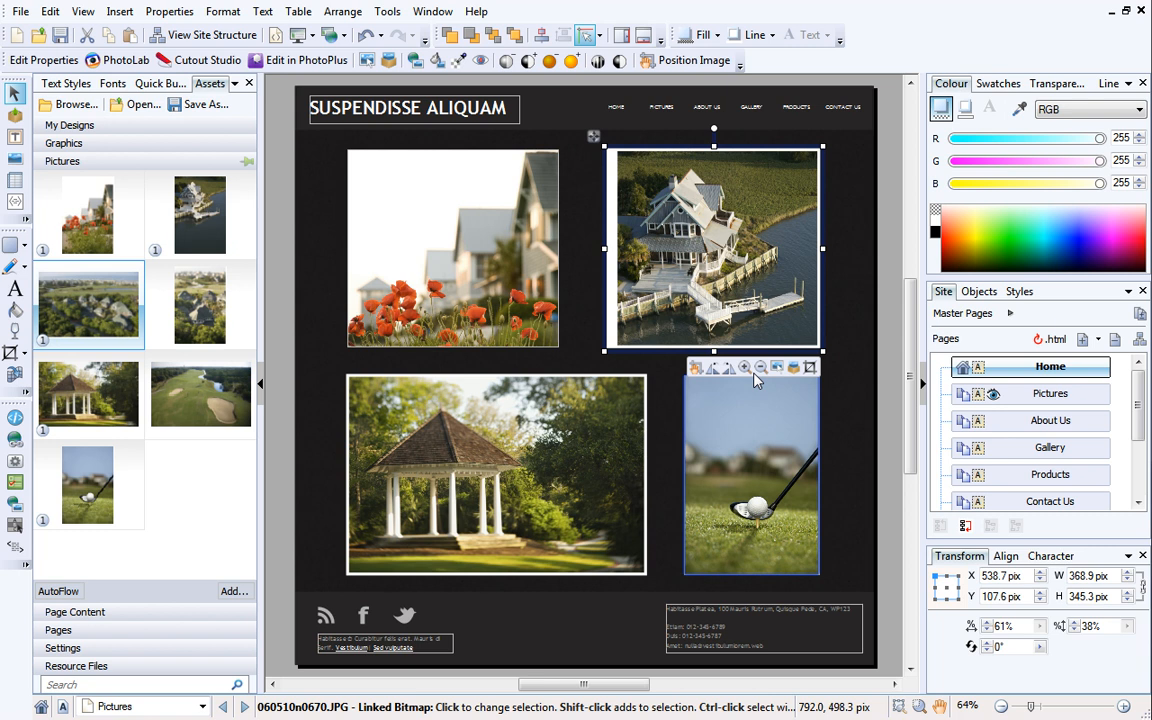
{"action": "left_click", "coordinate": [760, 368]}
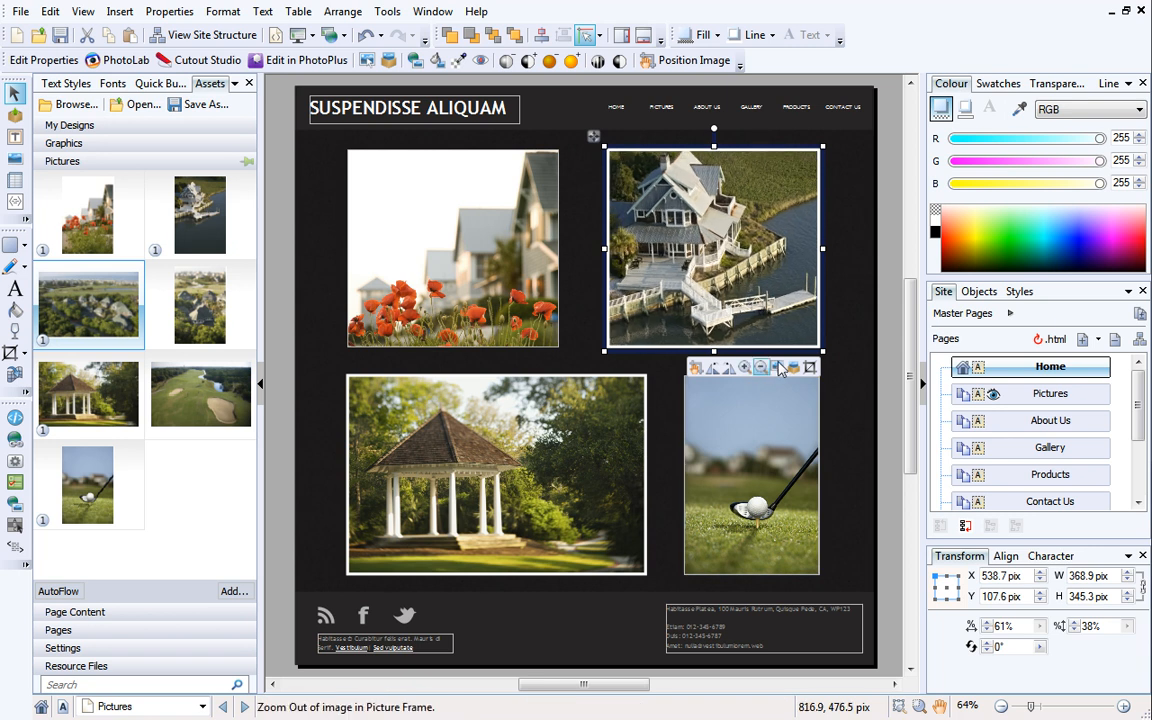